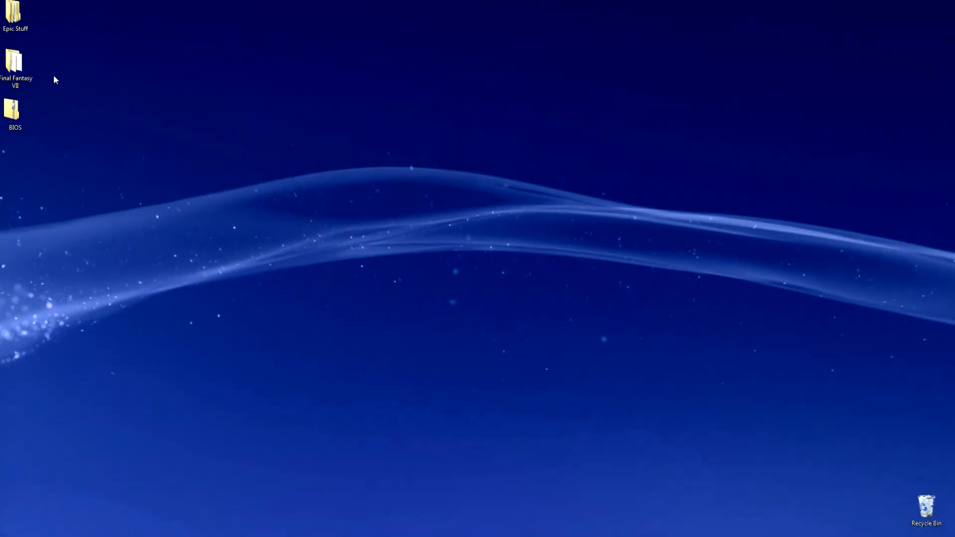
# Open the Final Fantasy VII desktop folder and select the Disc 1 image to view its details.
pyautogui.doubleClick(15, 65)
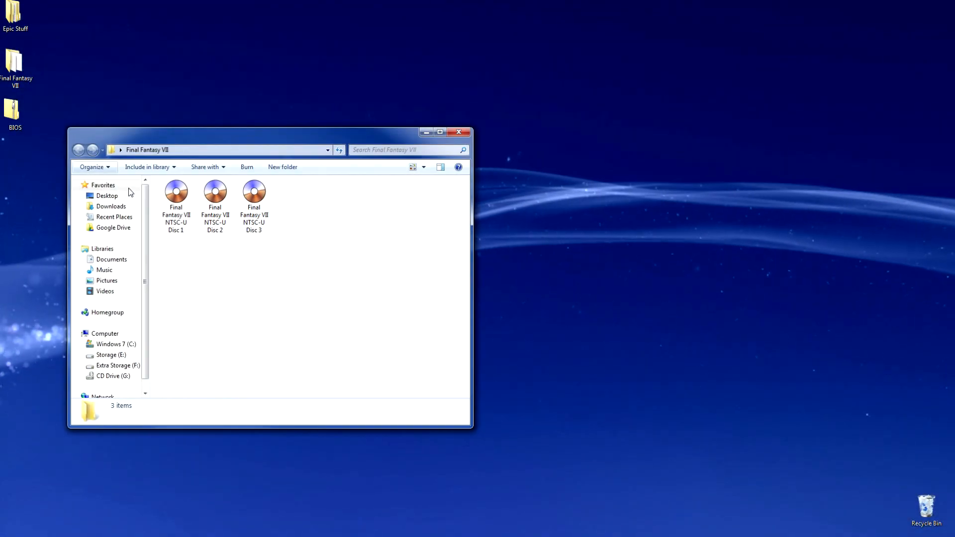
pyautogui.click(176, 206)
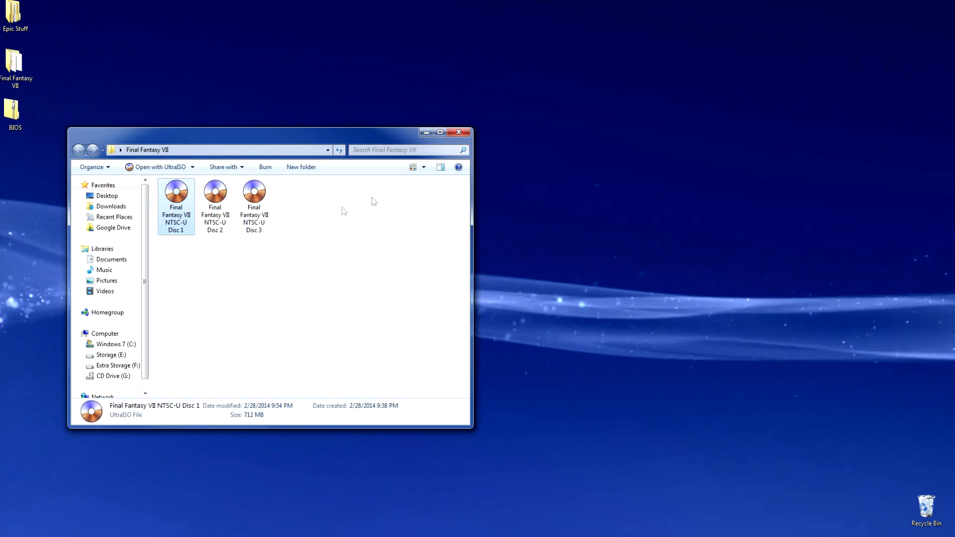
pyautogui.click(458, 133)
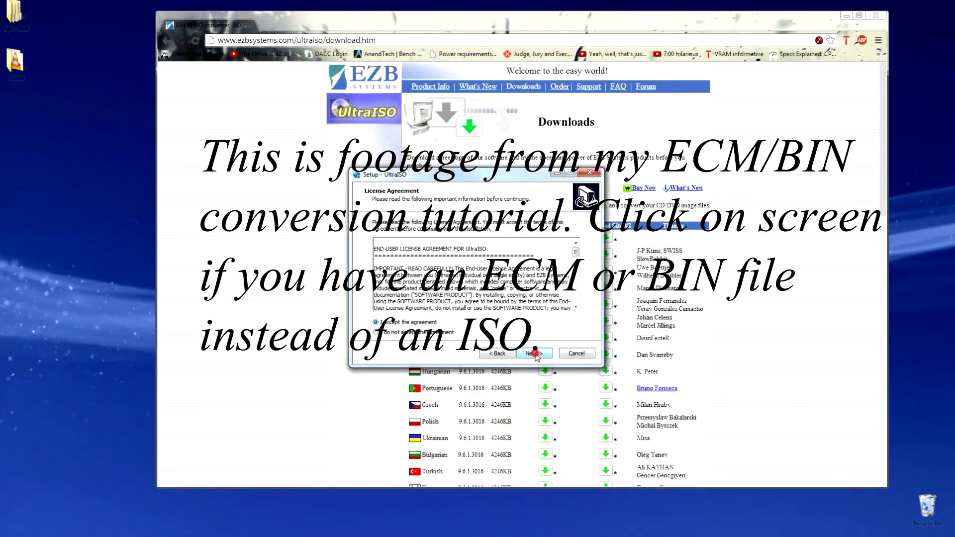
# Accept the UltraISO licence and finish setup, keeping the desktop icon, .iso association and ISODrive tasks.
pyautogui.click(533, 353)
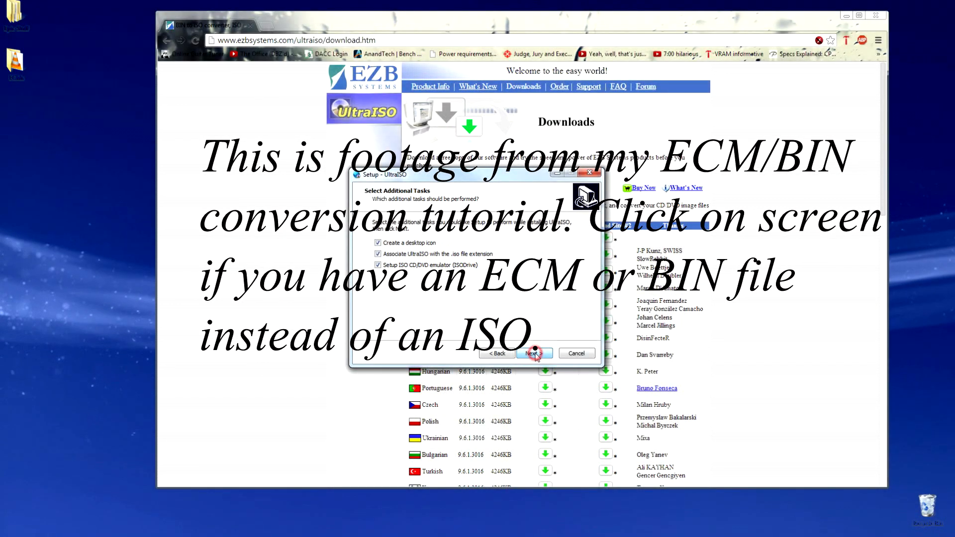
pyautogui.click(532, 353)
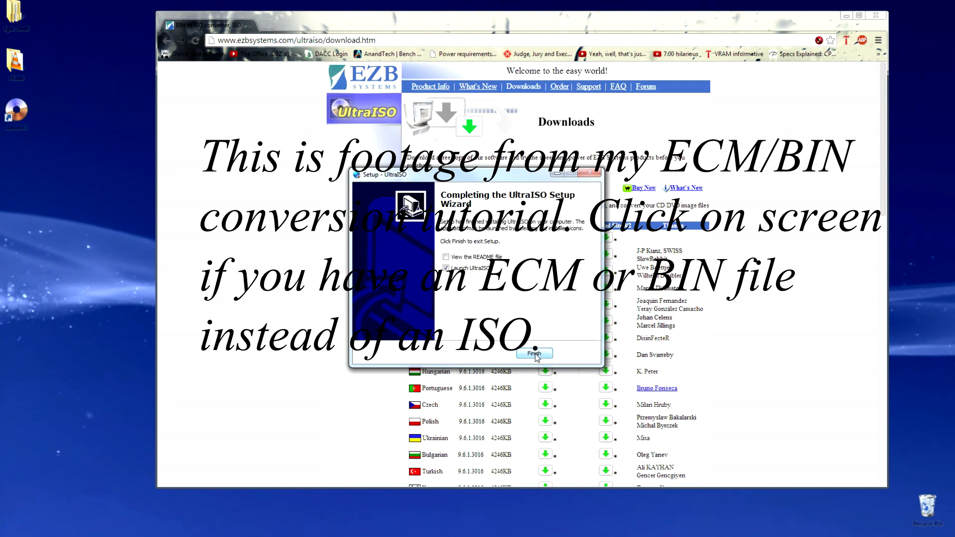
pyautogui.click(532, 353)
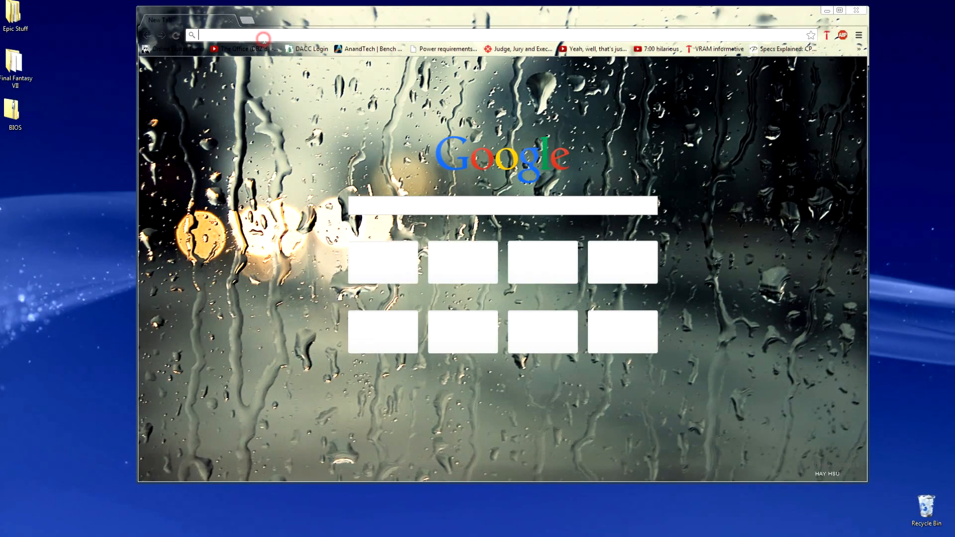
pyautogui.write('www.epsxe.com')
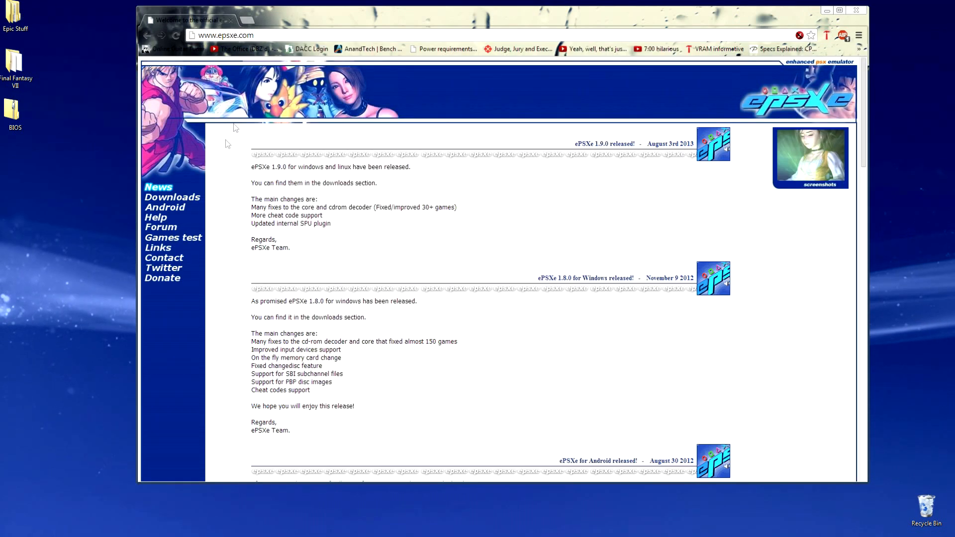
pyautogui.click(172, 197)
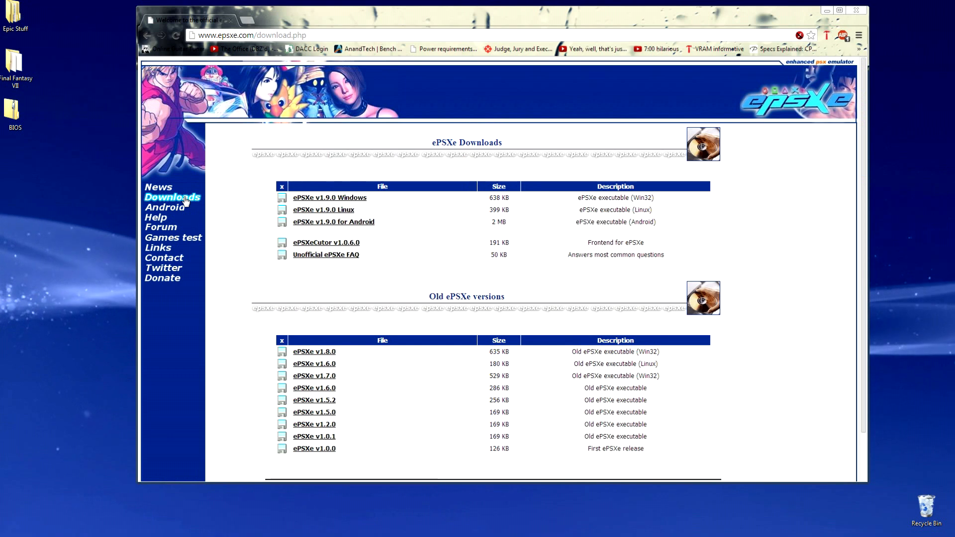
pyautogui.moveTo(329, 198)
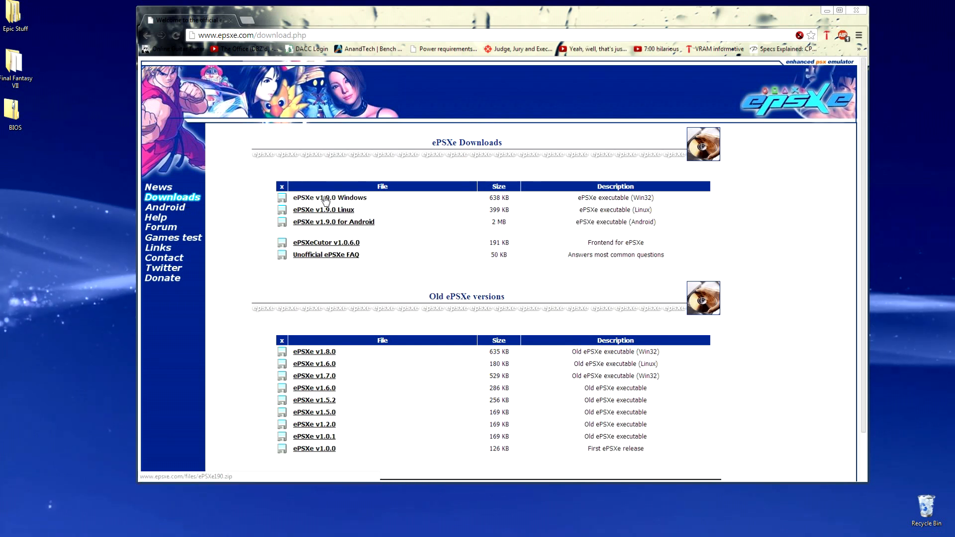
pyautogui.click(330, 198)
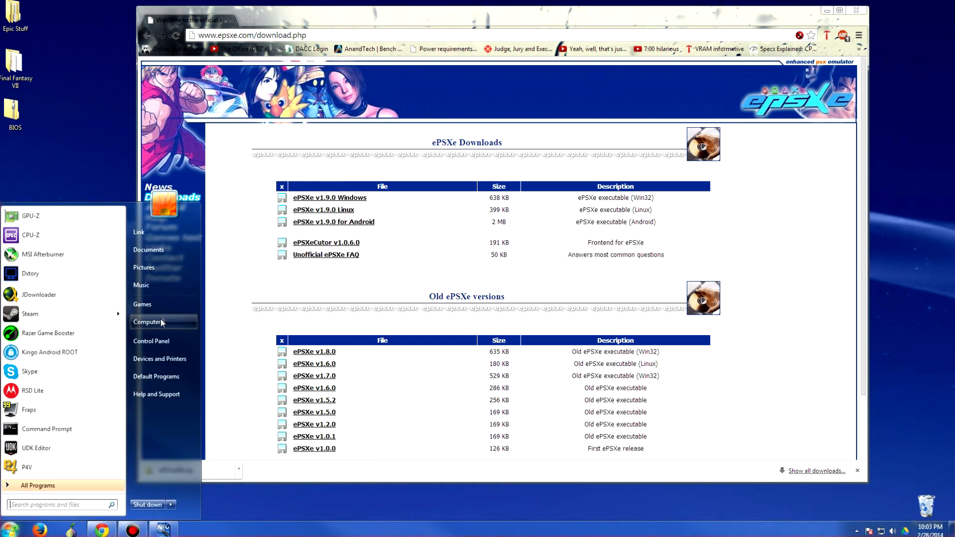
# Extract the ePSXe190 archive in Downloads using 7-Zip's Extract Here.
pyautogui.click(146, 322)
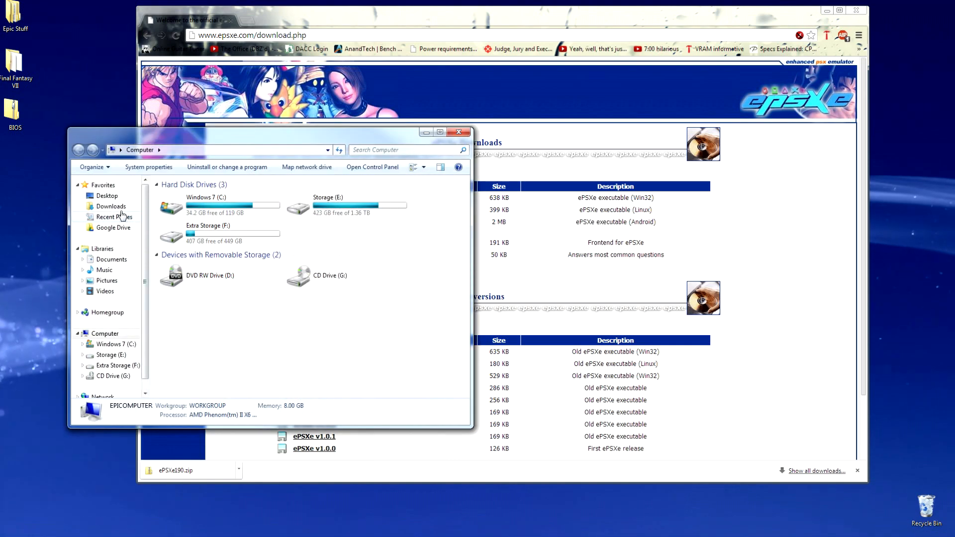
pyautogui.click(112, 206)
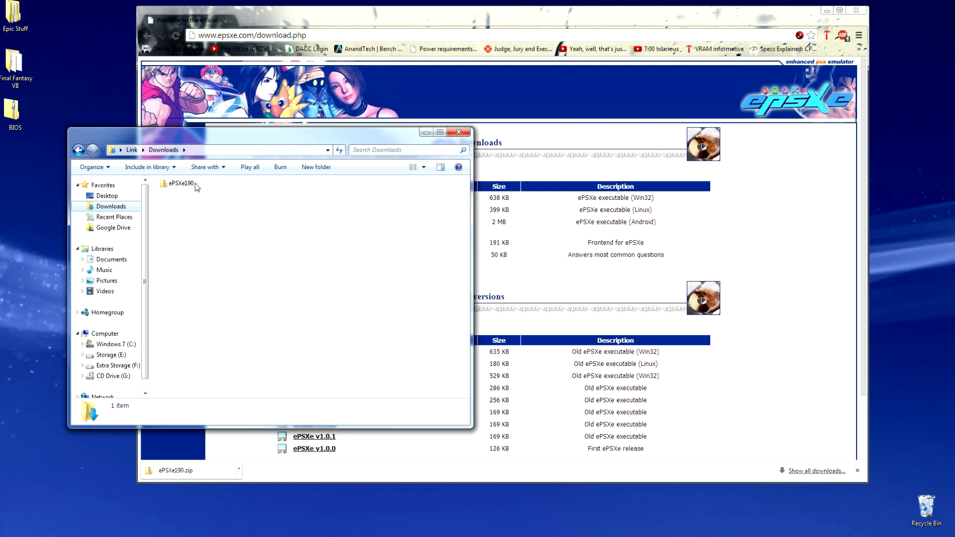
pyautogui.rightClick(180, 183)
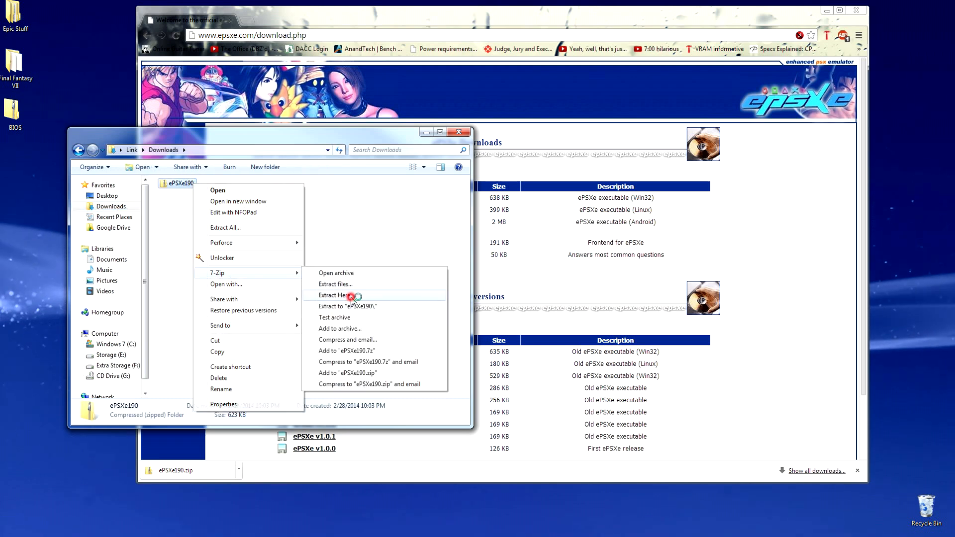
pyautogui.click(334, 295)
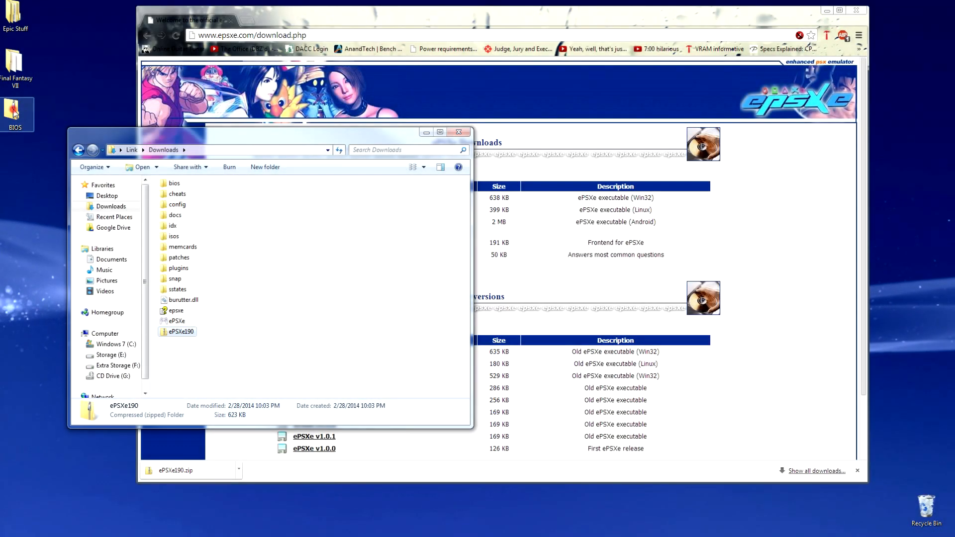
# Open BIOS.zip in 7-Zip and copy SCPH1001.BIN into the ePSXe bios folder.
pyautogui.rightClick(14, 110)
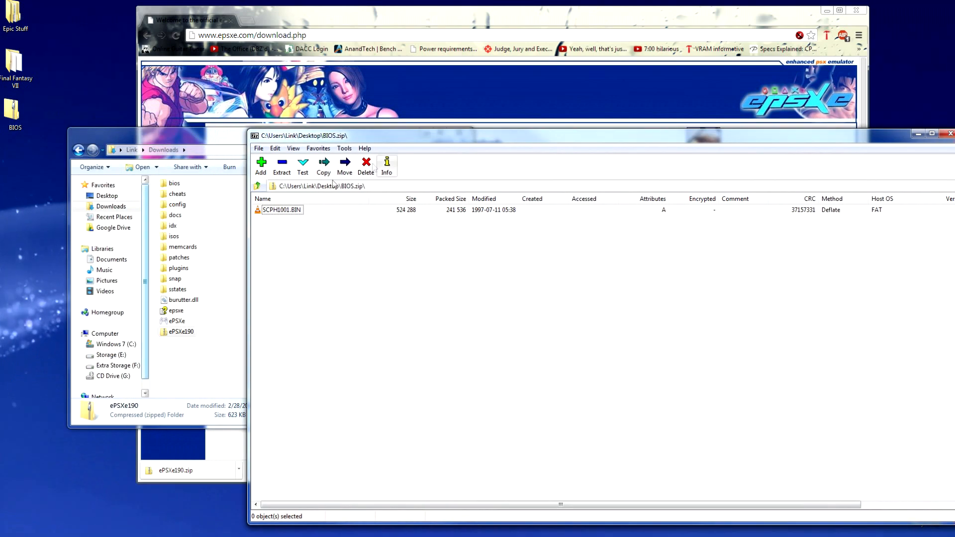
pyautogui.click(282, 209)
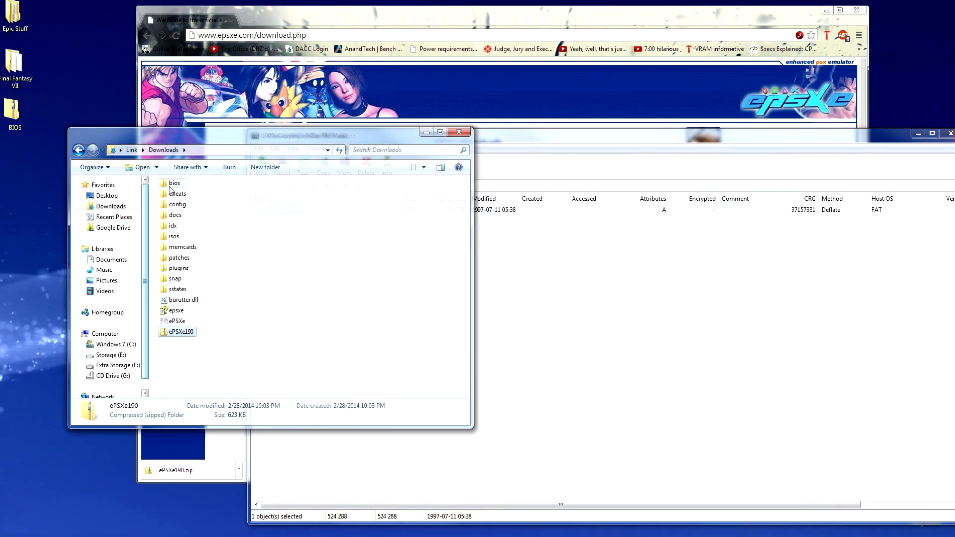
pyautogui.doubleClick(175, 183)
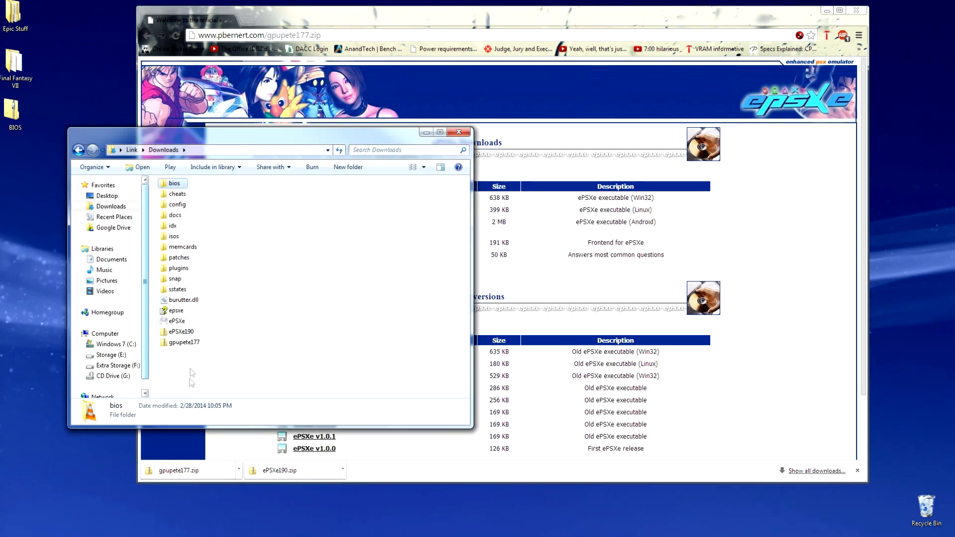
# Open gpupete177.zip in 7-Zip and copy its seven plugin files into the plugins folder.
pyautogui.rightClick(181, 341)
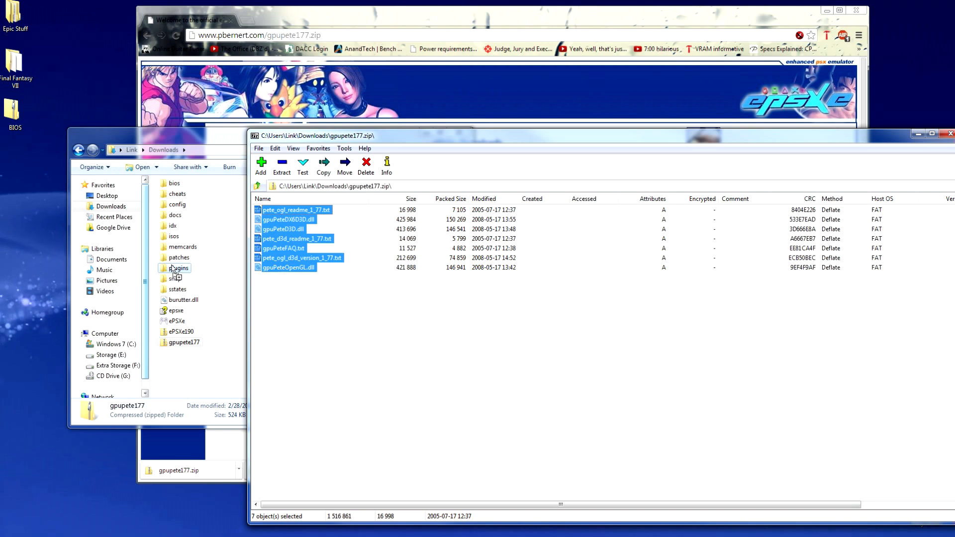
pyautogui.doubleClick(179, 268)
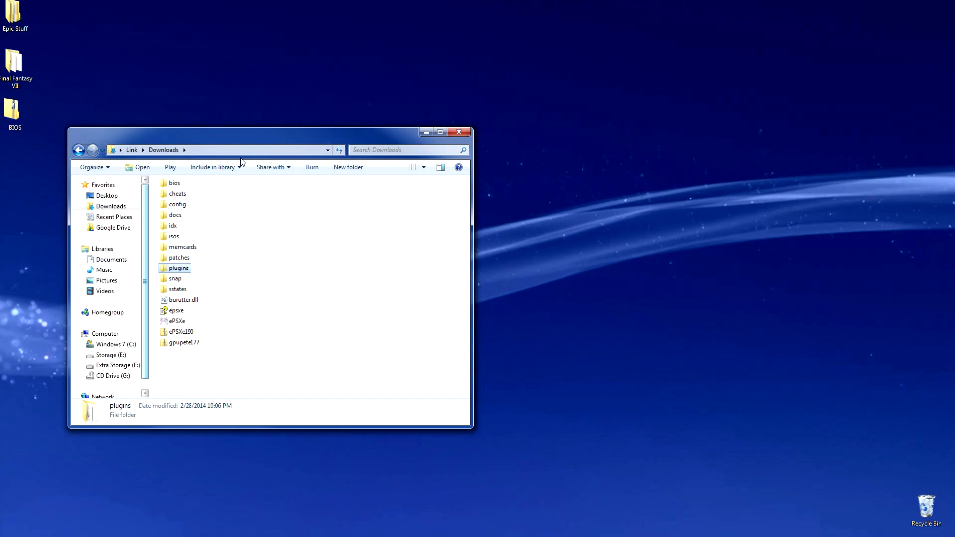
# Launch the ePSXe emulator and start its configuration wizard.
pyautogui.doubleClick(177, 321)
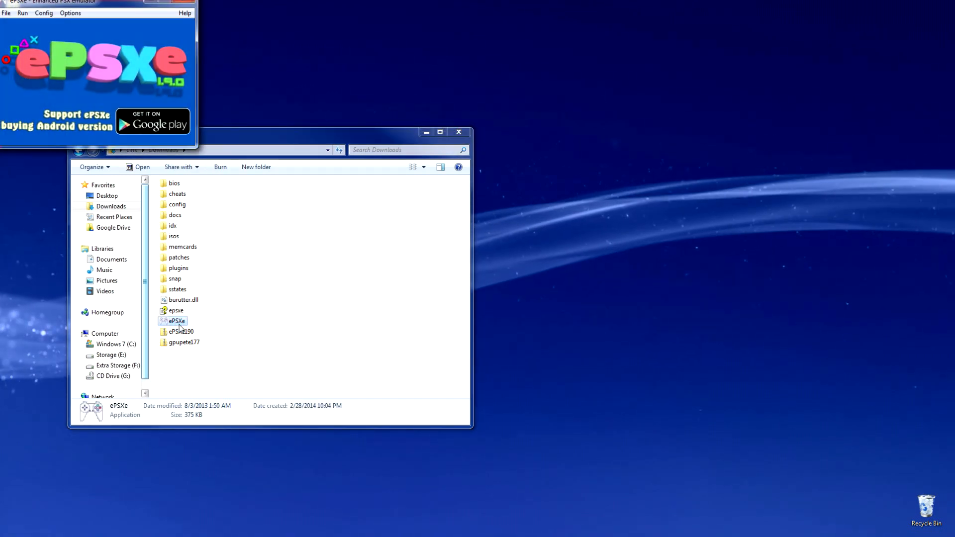
pyautogui.click(43, 12)
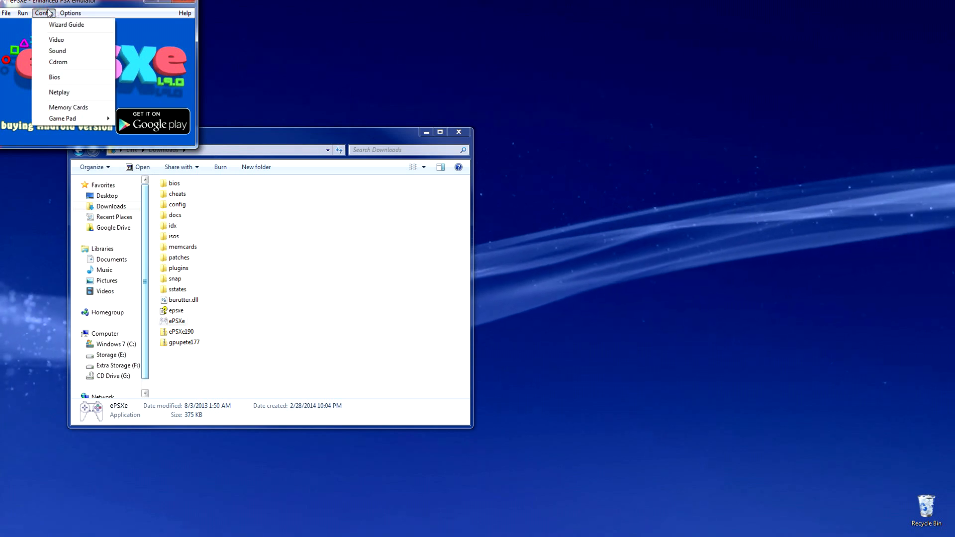
pyautogui.click(66, 24)
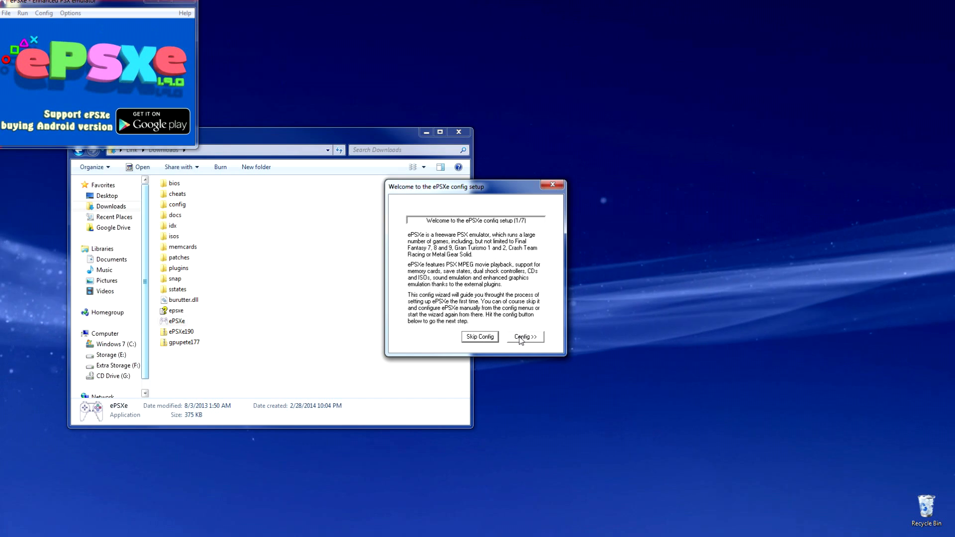
# Keep the scph1001 BIOS and choose the ePSXe CDR WNT/W2K core 1.7.0 CD-ROM plugin.
pyautogui.click(525, 337)
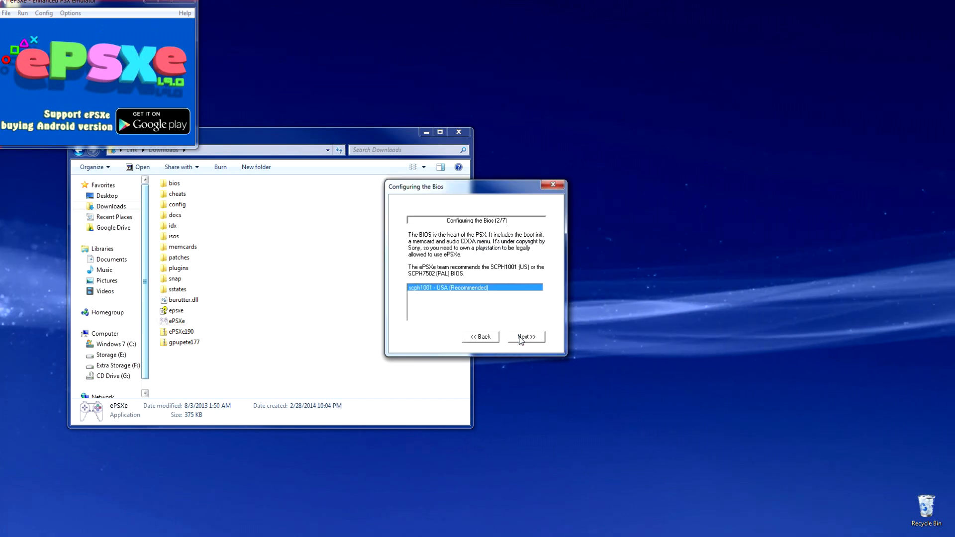
pyautogui.click(524, 337)
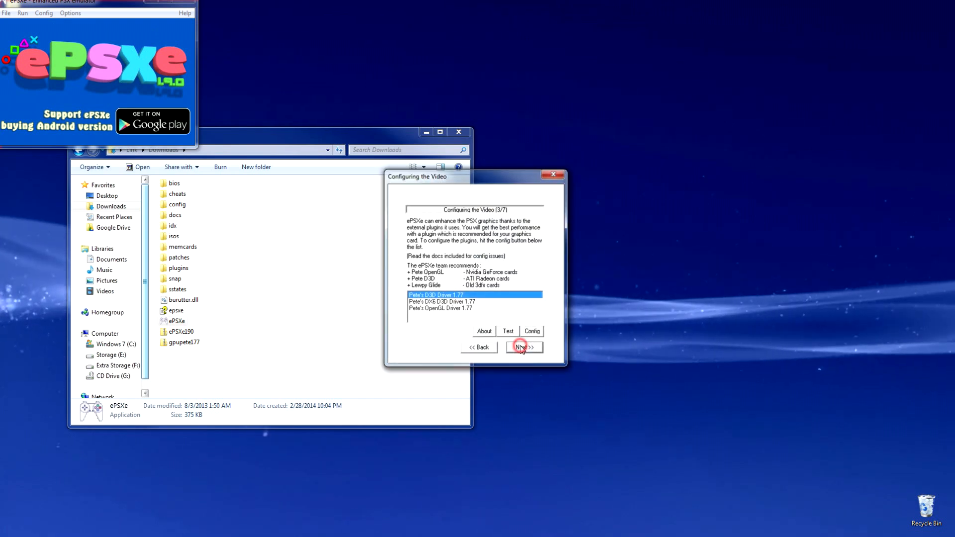
pyautogui.click(523, 348)
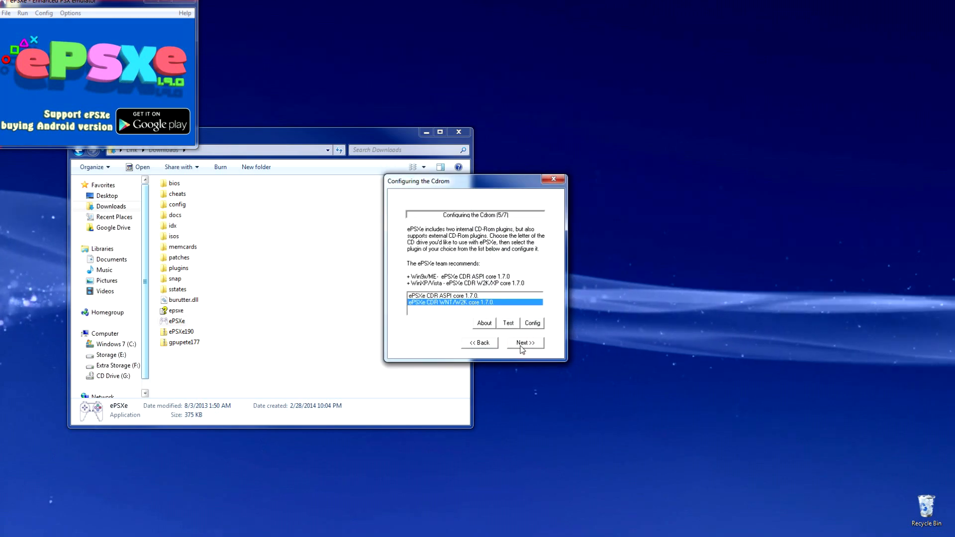
pyautogui.click(525, 342)
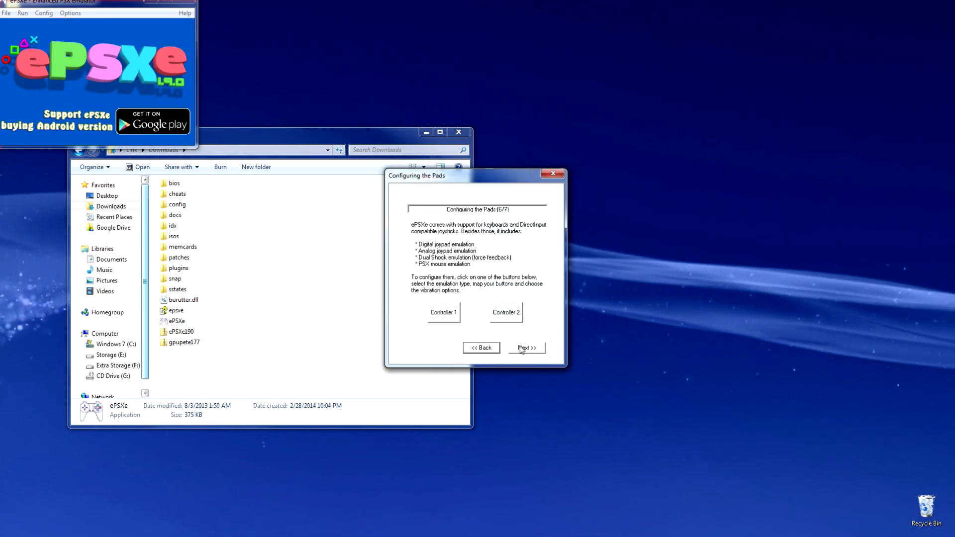
# Apply default key mappings to controller 1 and complete the configuration wizard.
pyautogui.click(444, 315)
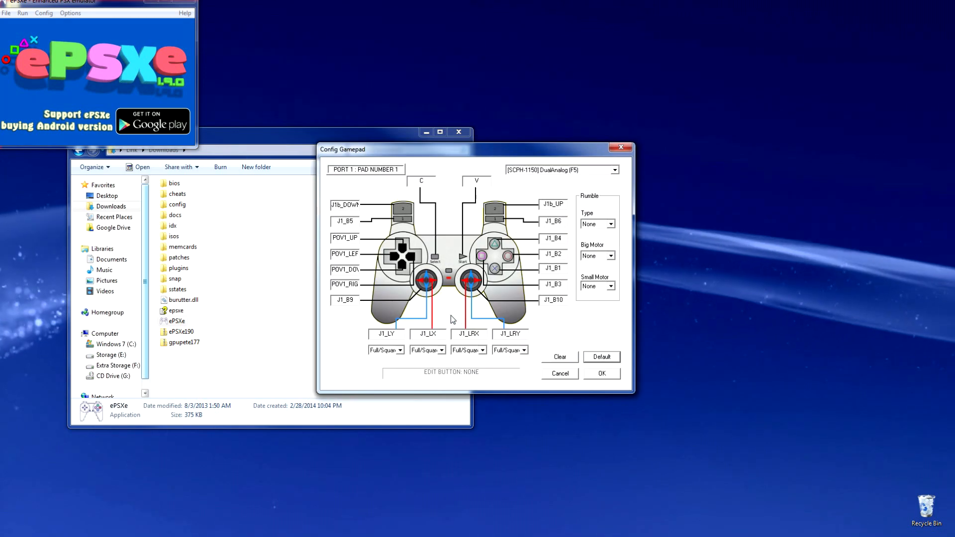
pyautogui.click(601, 357)
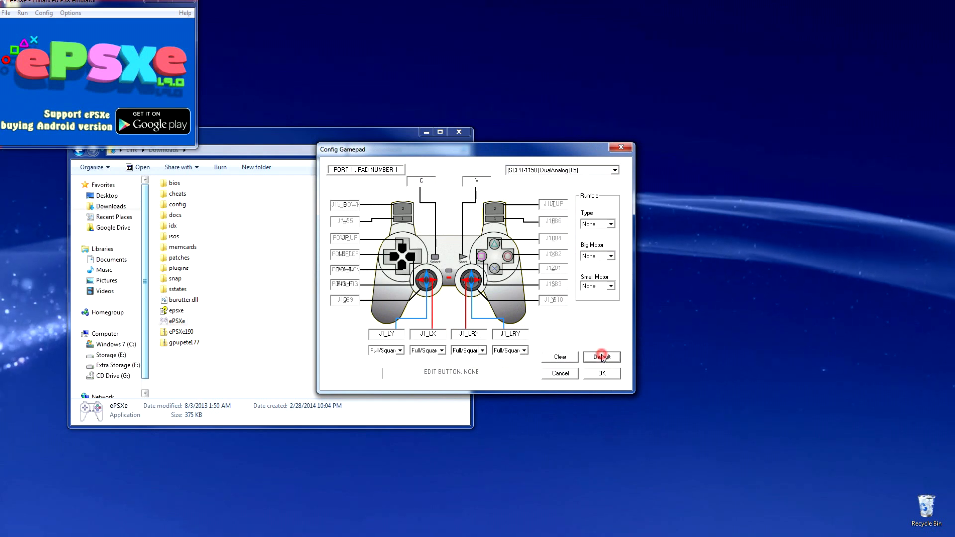
pyautogui.click(601, 357)
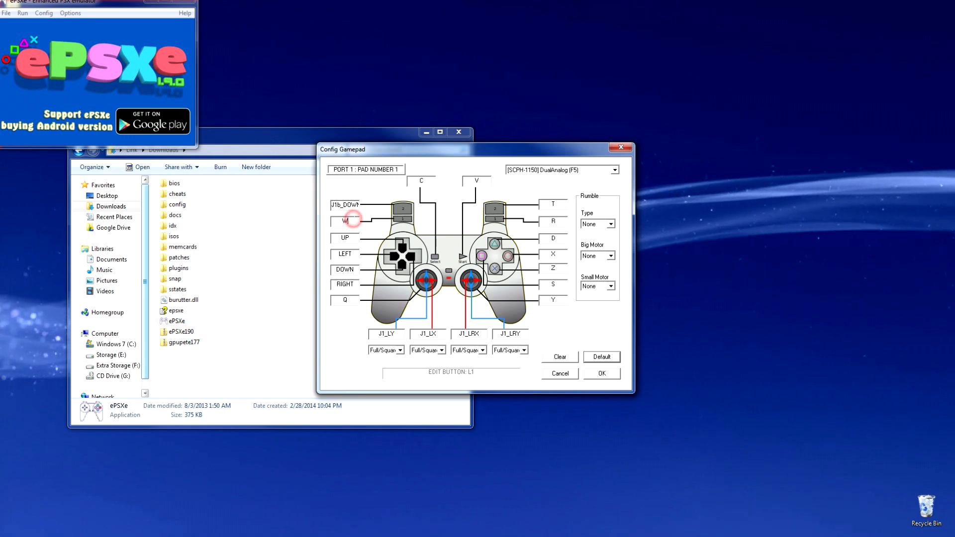
pyautogui.click(345, 254)
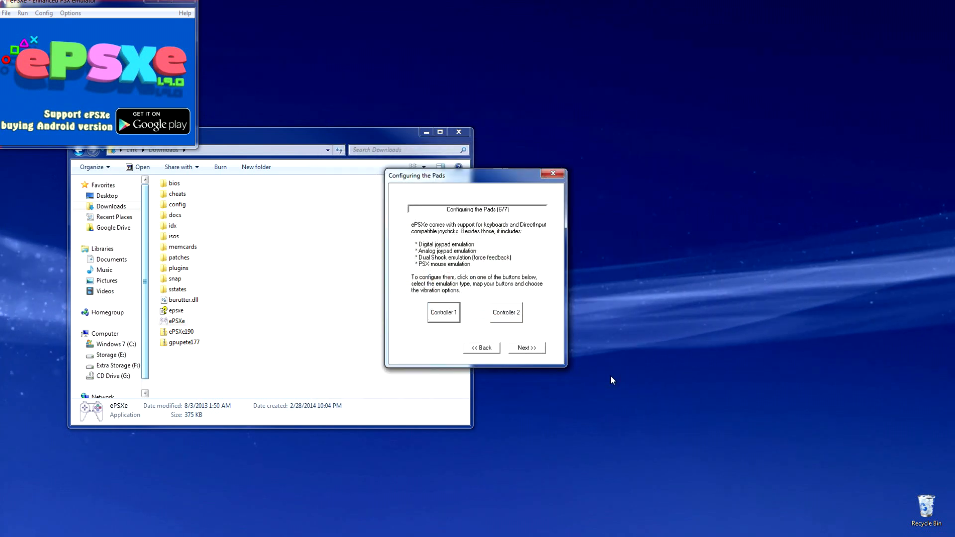
pyautogui.click(526, 348)
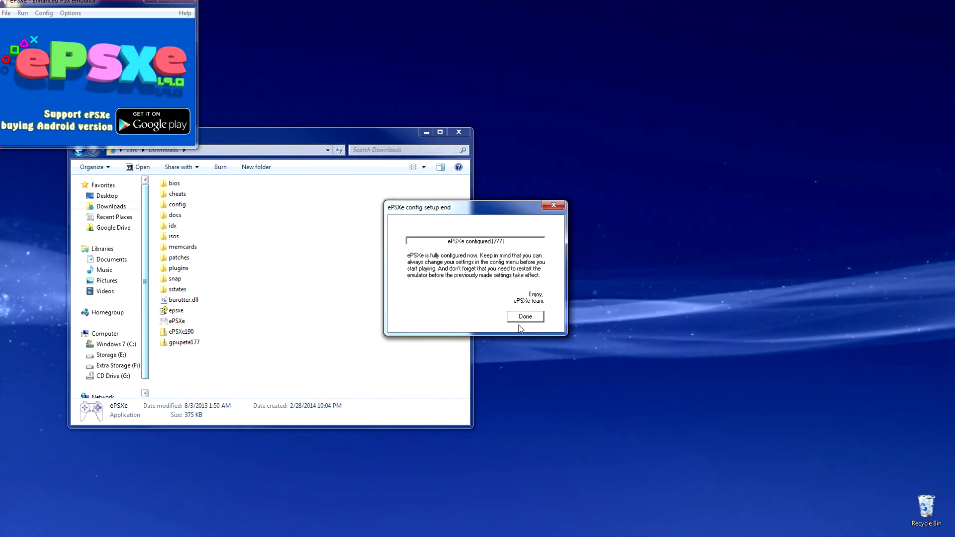
pyautogui.click(524, 316)
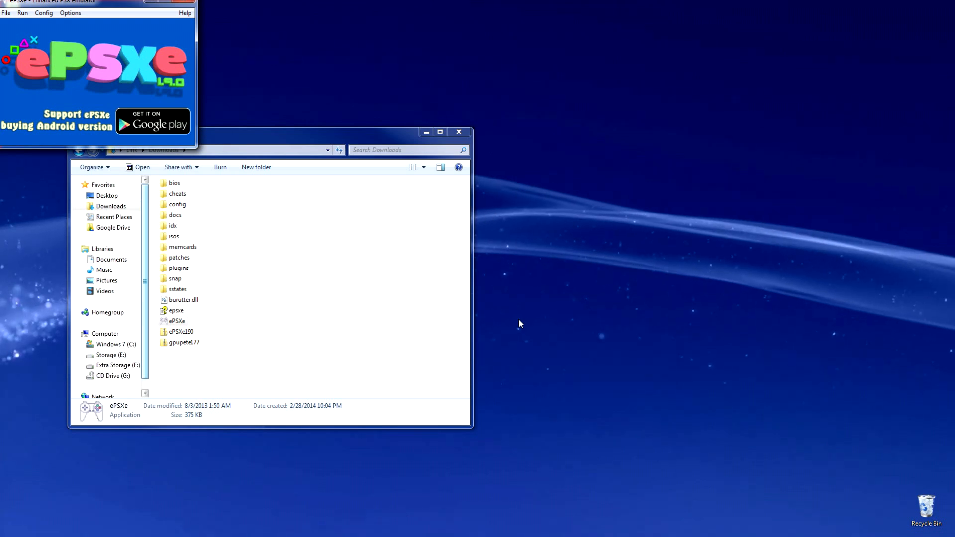
pyautogui.click(6, 13)
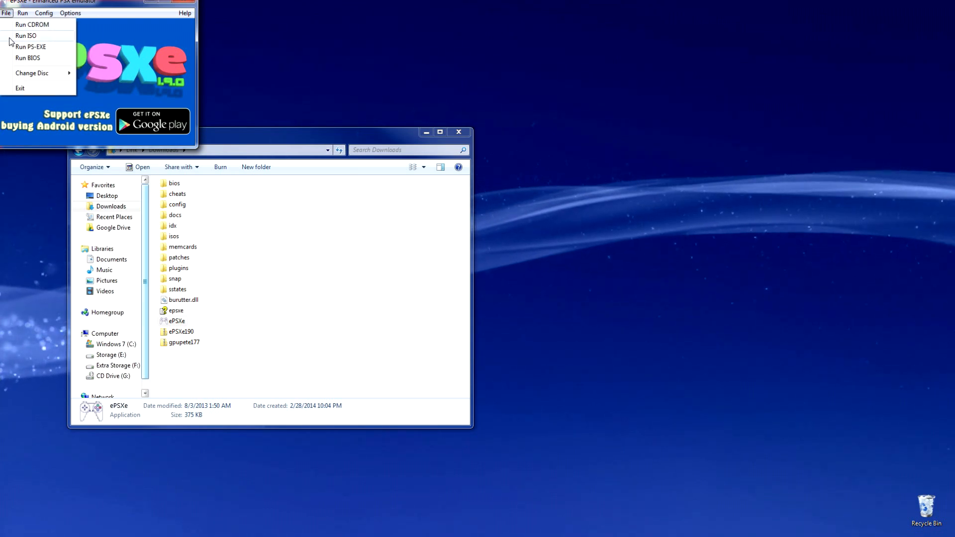
# Run the 'Final Fantasy VII NTSC-U Disc 1' ISO via Run ISO.
pyautogui.click(25, 36)
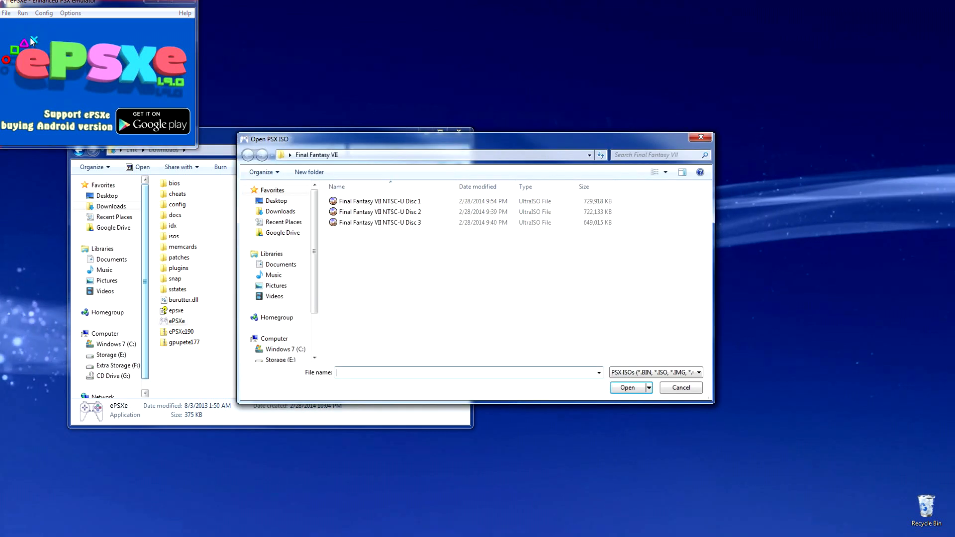
pyautogui.click(380, 201)
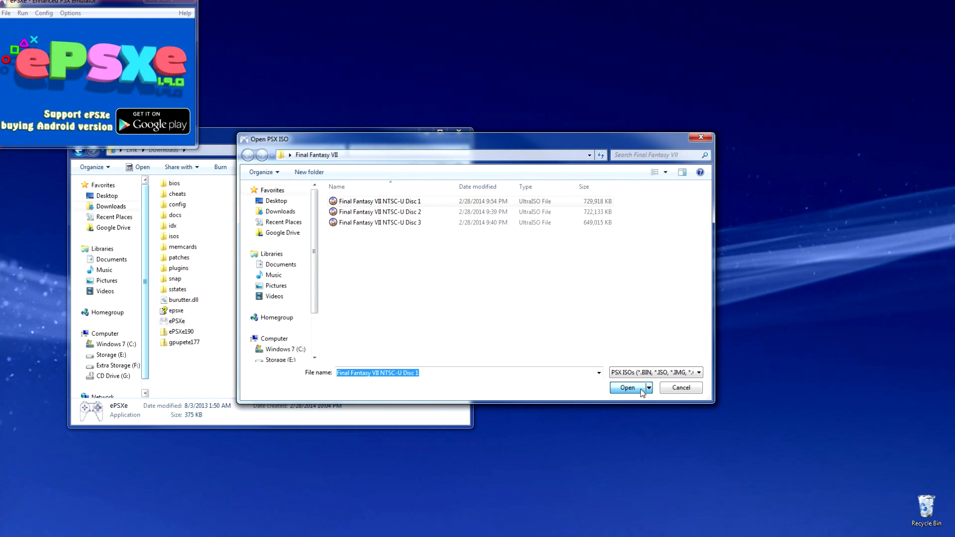
pyautogui.click(627, 388)
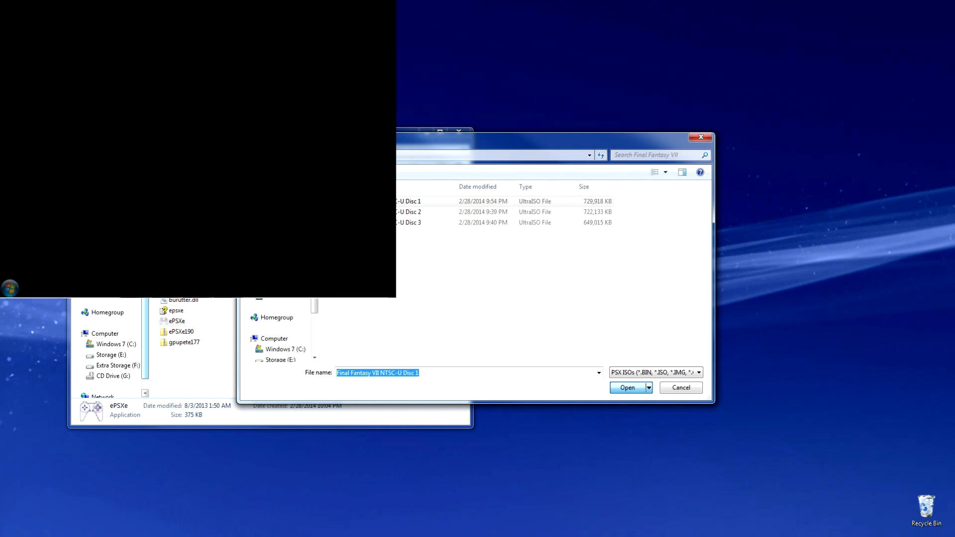
pyautogui.click(364, 146)
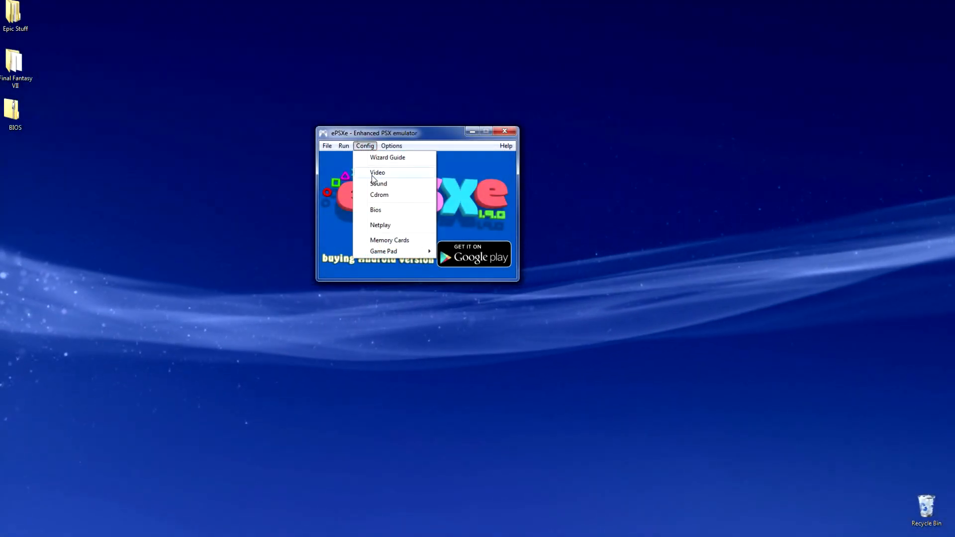
# Open the video settings and configure Pete's D3D Driver 1.77 as the main plugin.
pyautogui.click(377, 173)
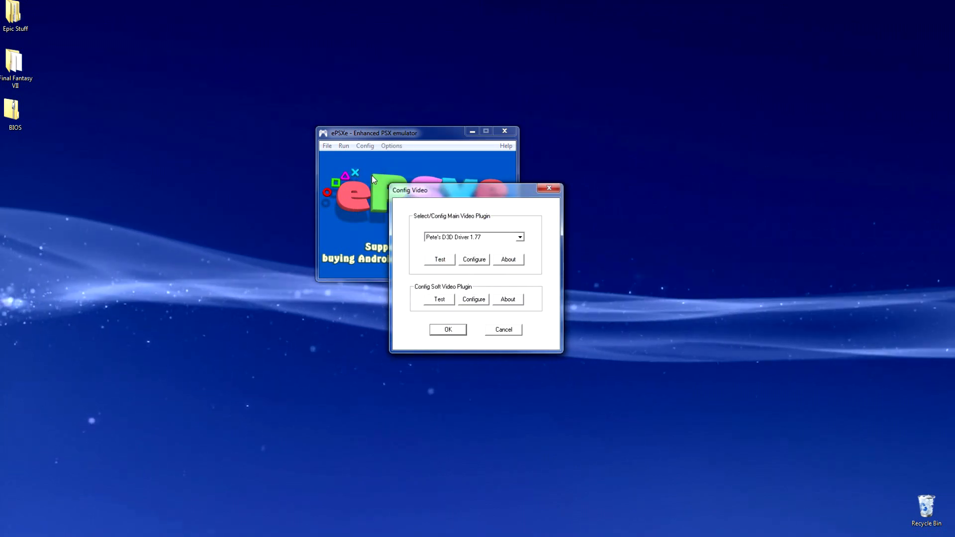
pyautogui.click(473, 258)
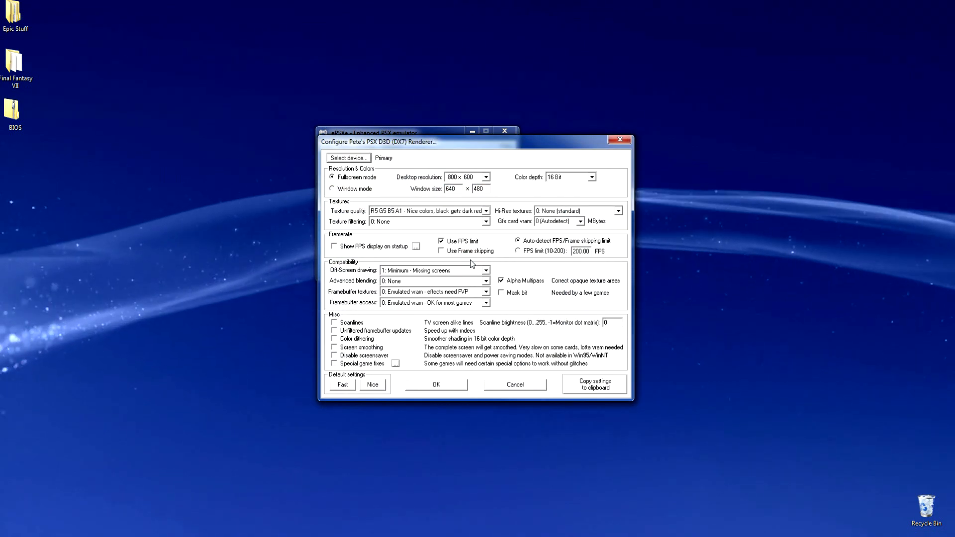
# Choose 1920 x 1080 from the Pete's D3D desktop resolution list.
pyautogui.click(487, 177)
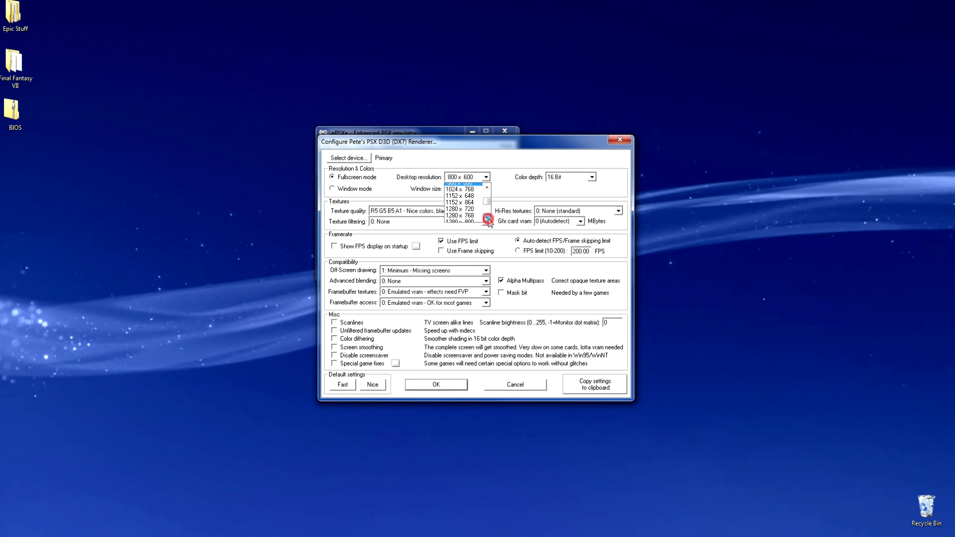
pyautogui.scroll(-3)
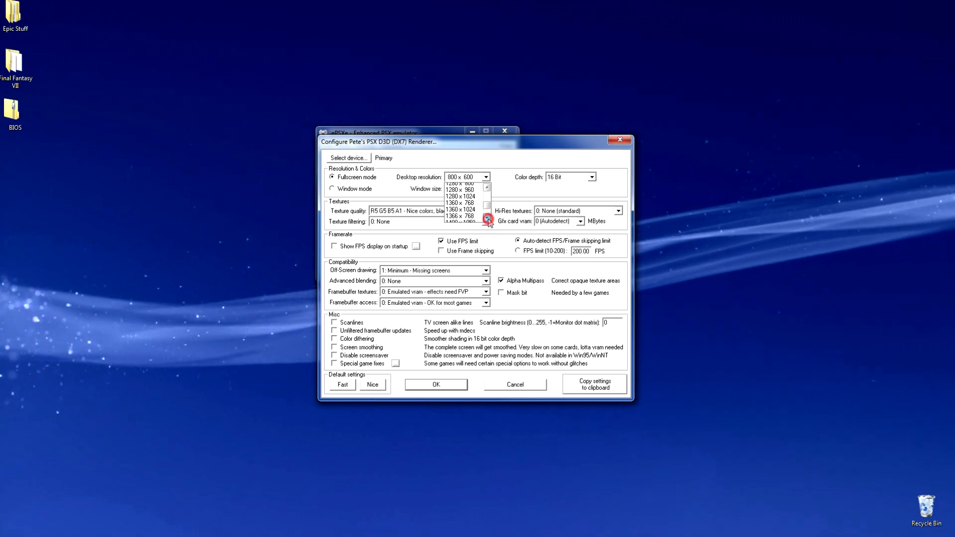
pyautogui.click(486, 218)
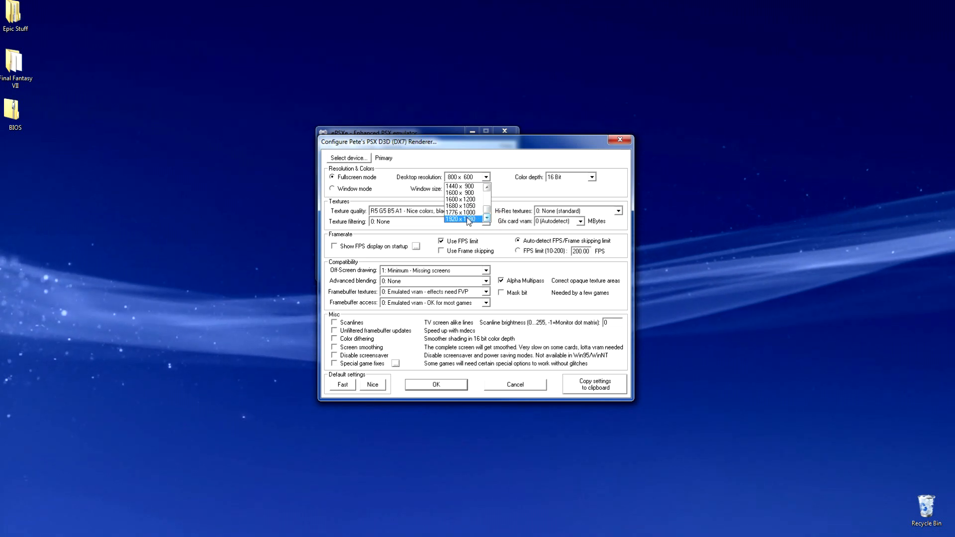
pyautogui.click(457, 219)
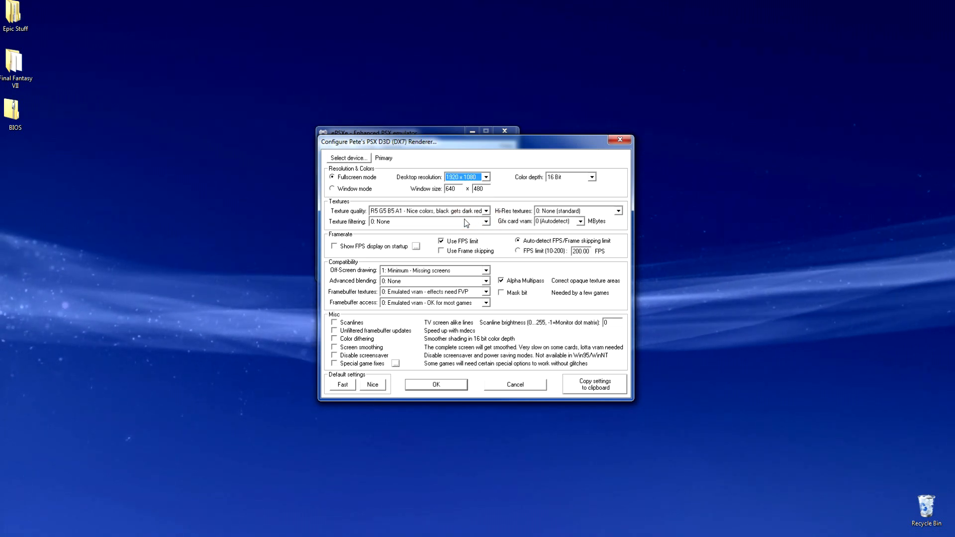
pyautogui.click(485, 210)
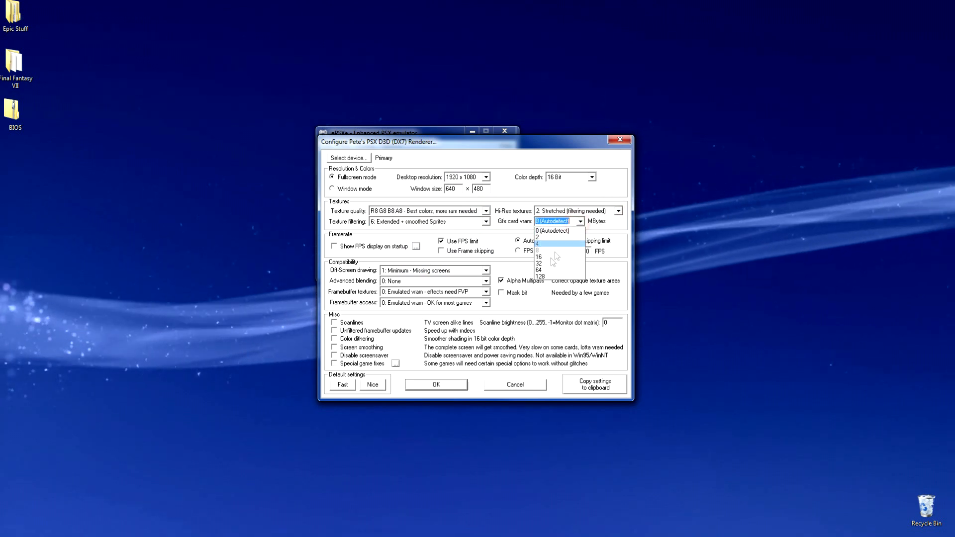
# Set 128 MB video memory, apply the 'Nice' preset, and save with OK.
pyautogui.click(540, 276)
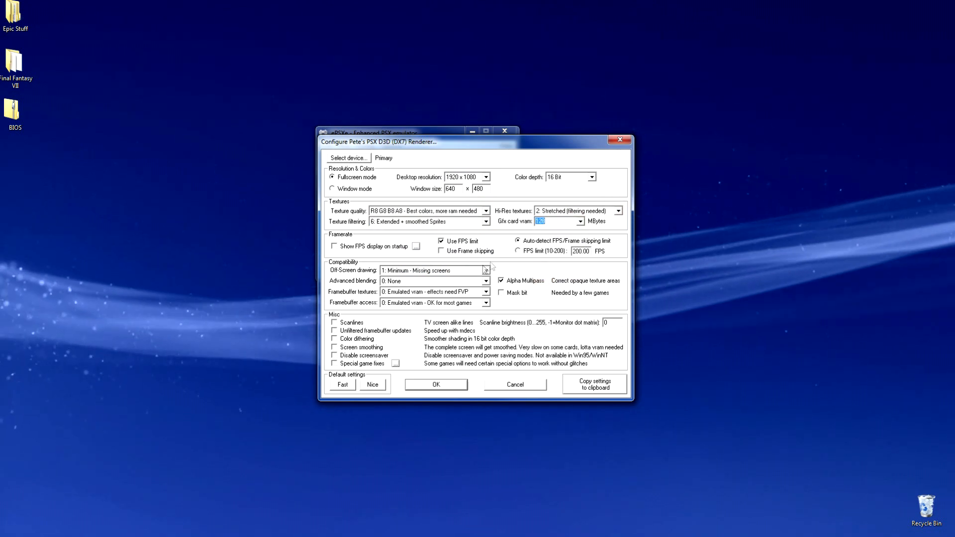
pyautogui.click(432, 270)
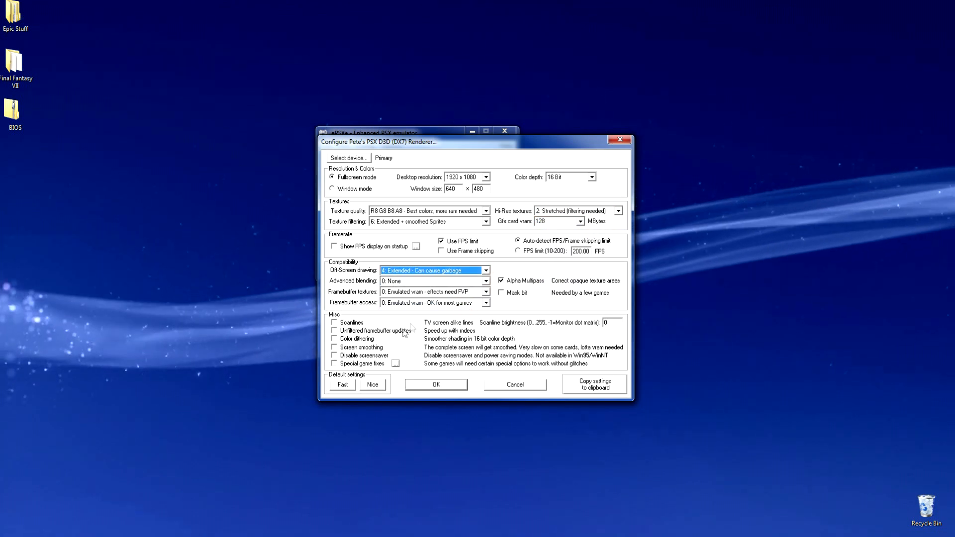
pyautogui.click(372, 384)
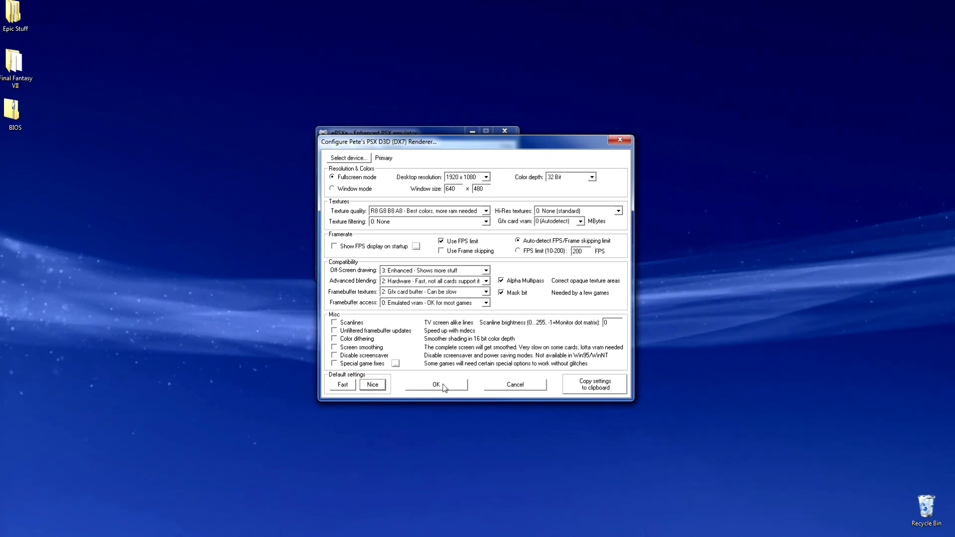
pyautogui.click(435, 384)
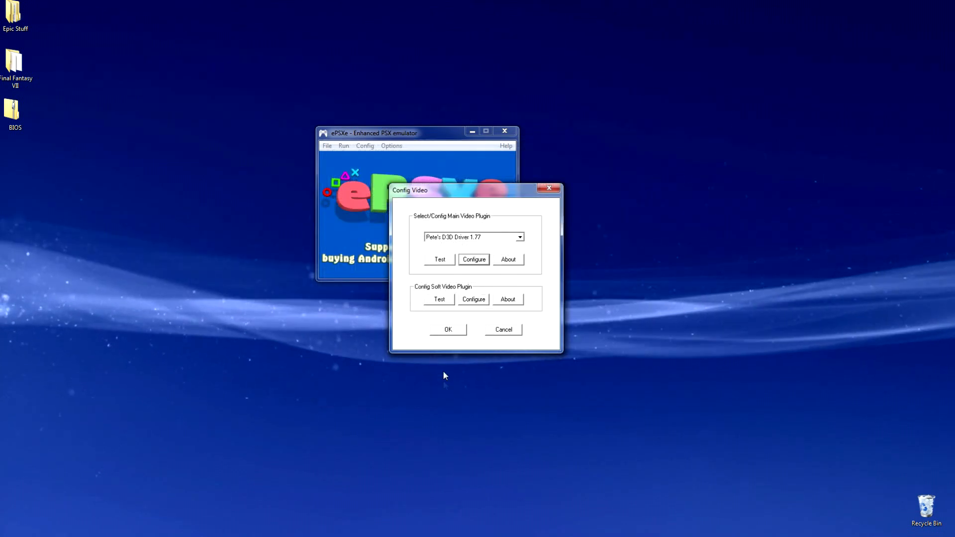